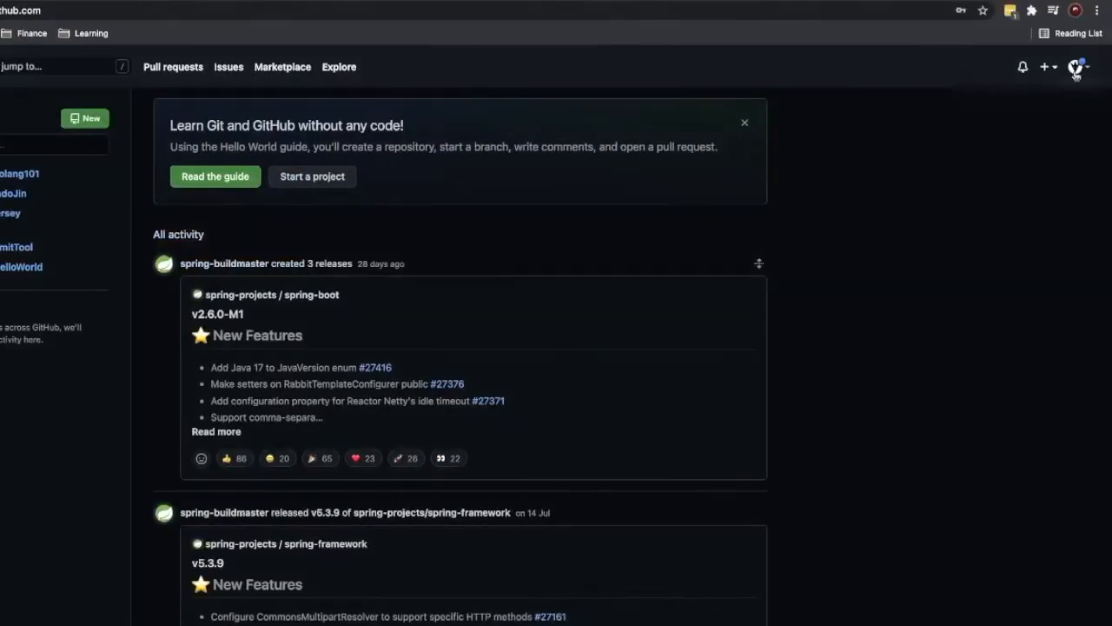
Reach GitHub's Developer settings from the account settings page
{"action": "left_click", "coordinate": [1074, 66]}
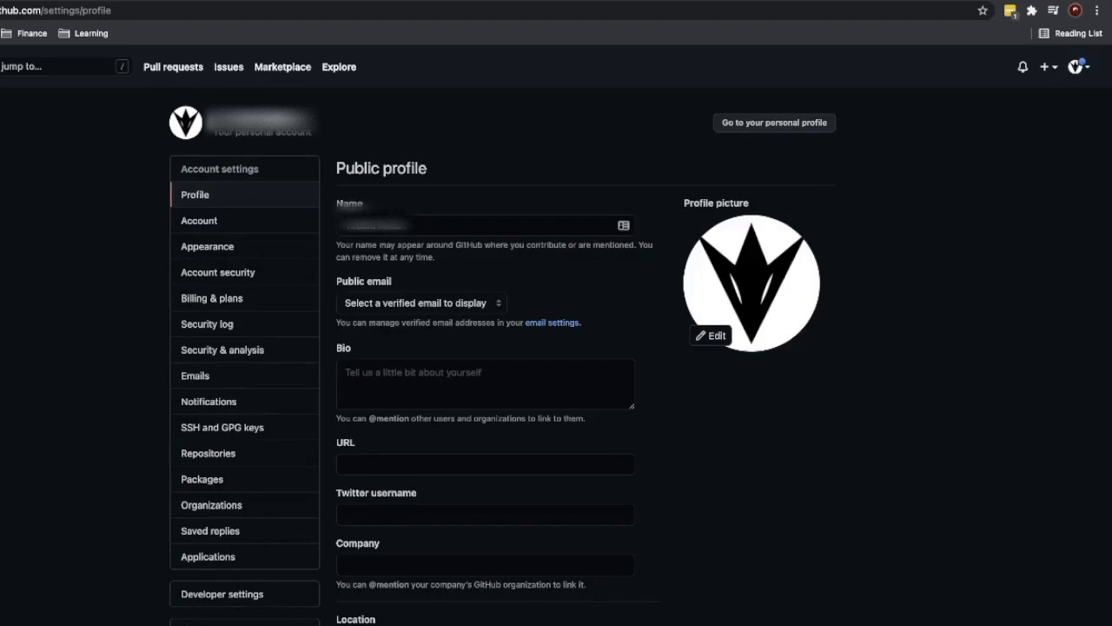
{"action": "scroll", "scroll_direction": "down", "scroll_amount": 3}
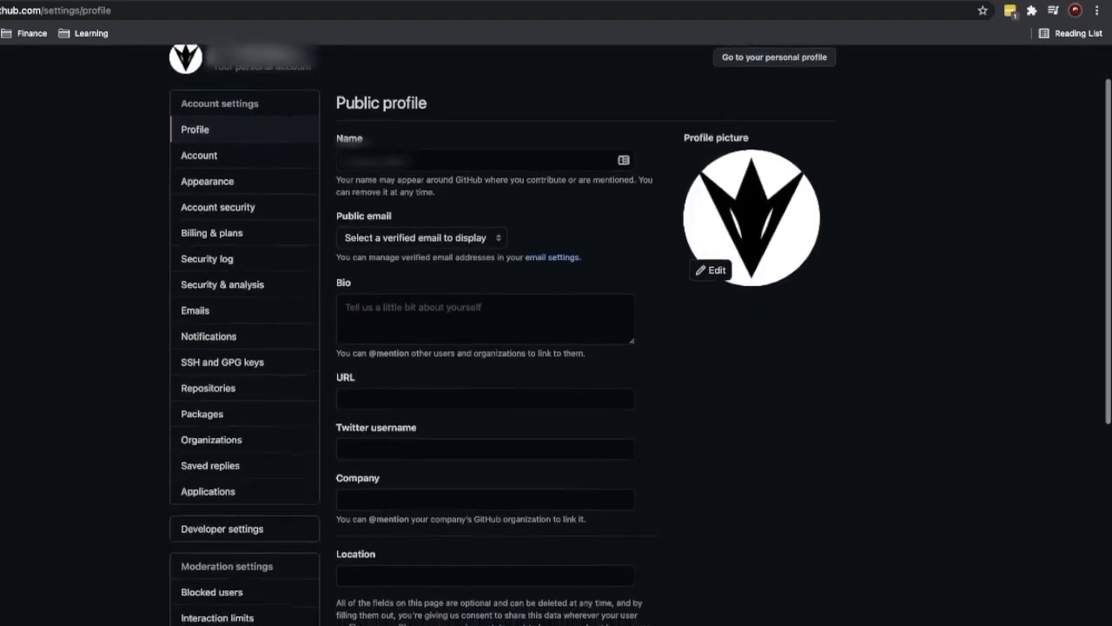
{"action": "scroll", "scroll_direction": "down", "scroll_amount": 3}
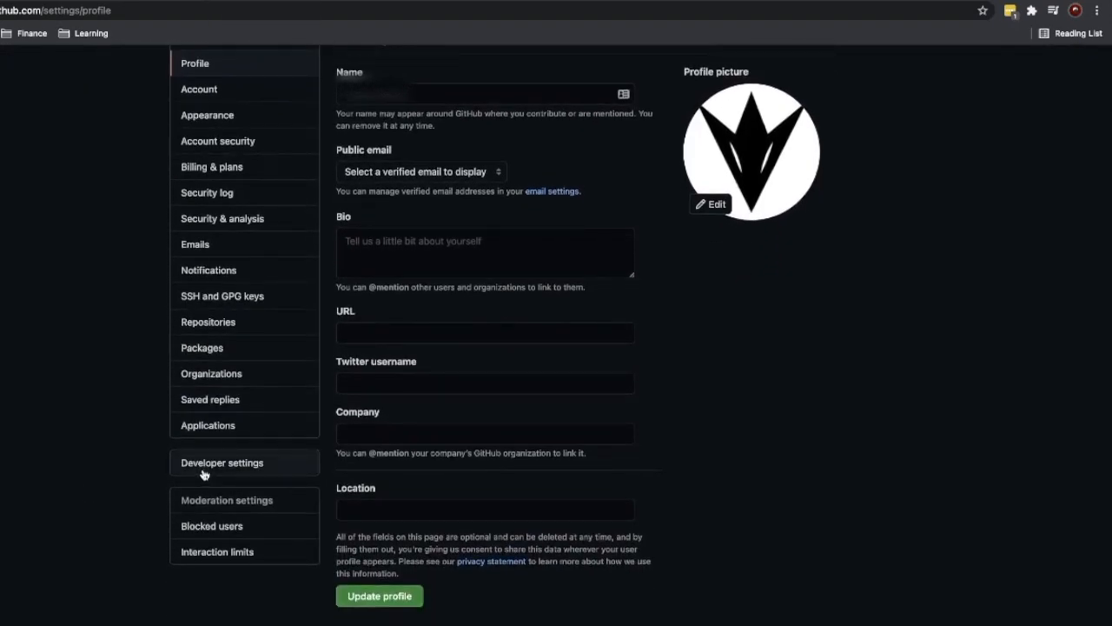
{"action": "left_click", "coordinate": [222, 462]}
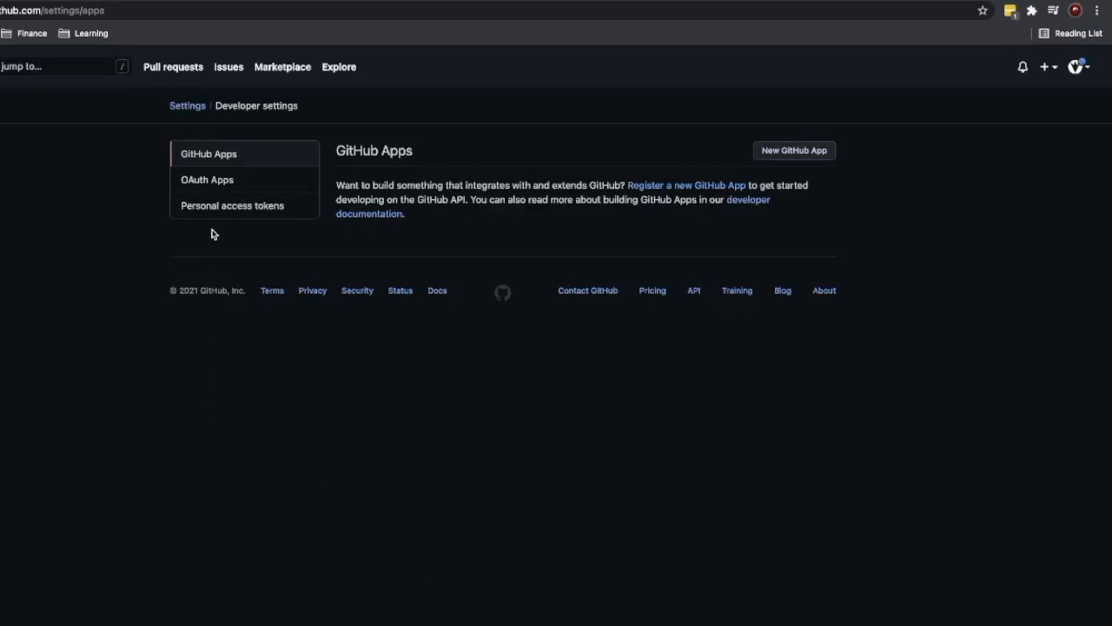
Go to Personal access tokens and start generating a new token
{"action": "left_click", "coordinate": [233, 205]}
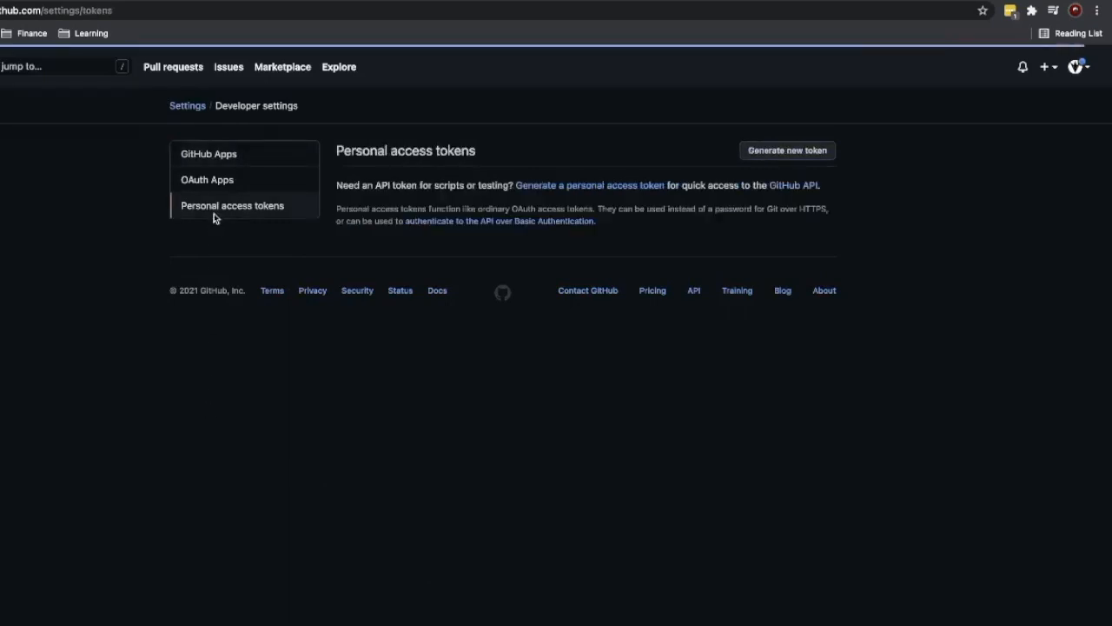
{"action": "mouse_move", "coordinate": [250, 212]}
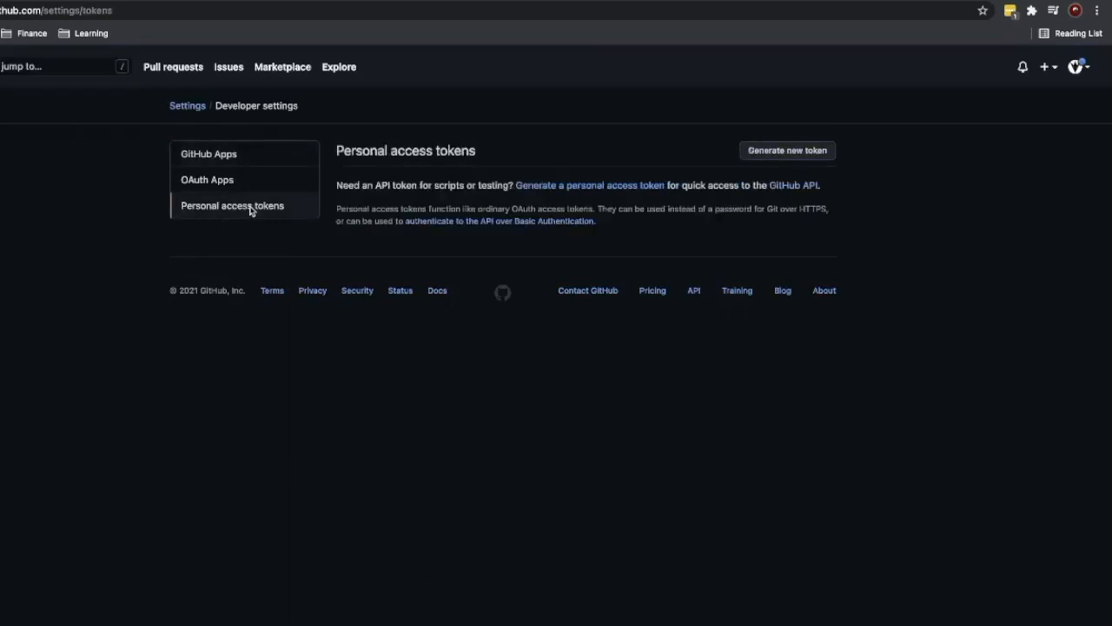
{"action": "left_click", "coordinate": [785, 149]}
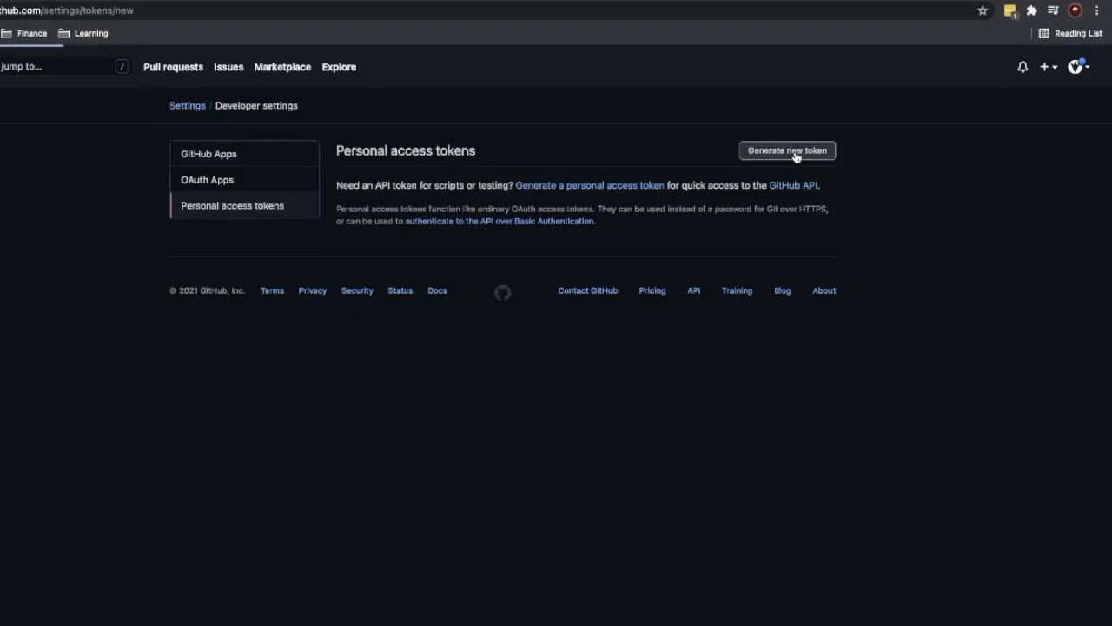
Name the new token 'Personal' in the Note field and bring the scopes into view
{"action": "left_click", "coordinate": [786, 150]}
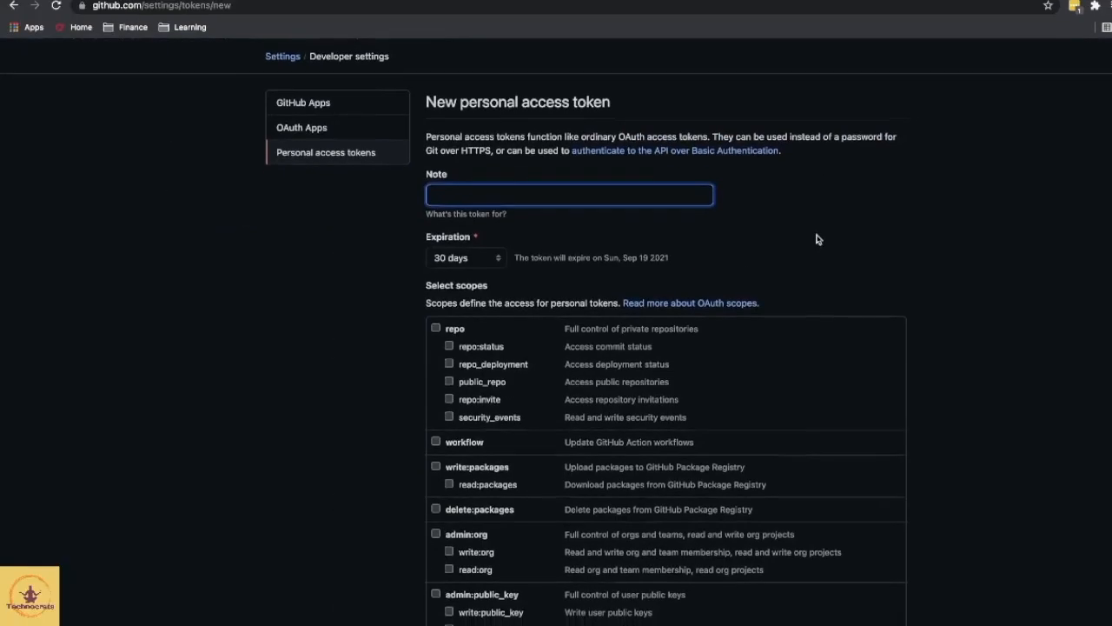
{"action": "scroll", "scroll_direction": "down", "scroll_amount": 3}
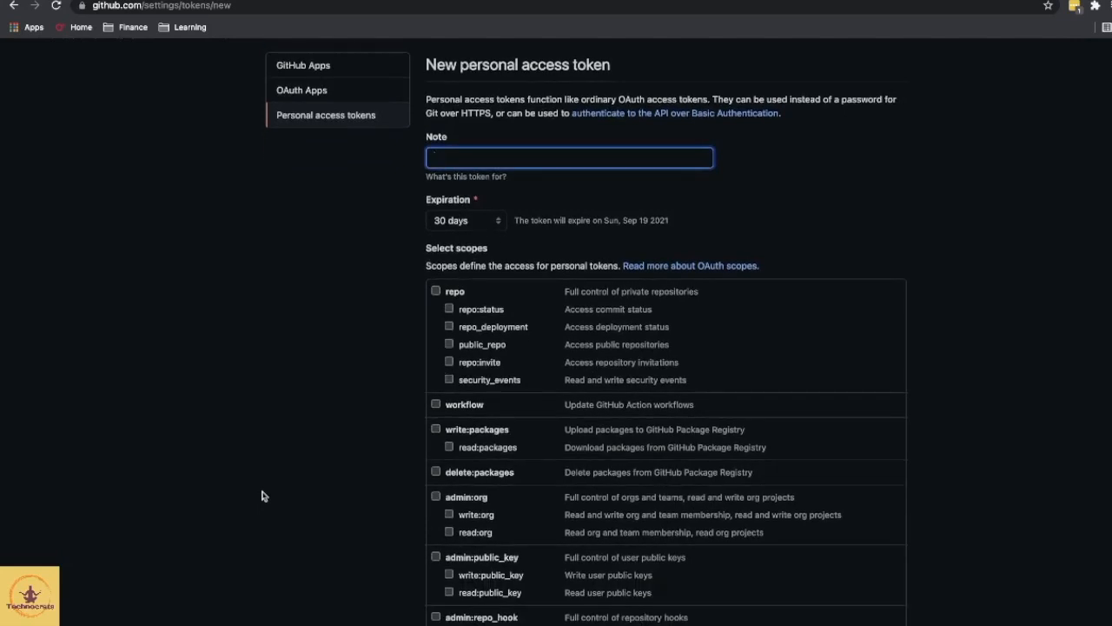
{"action": "type", "text": "PersonalLapt"}
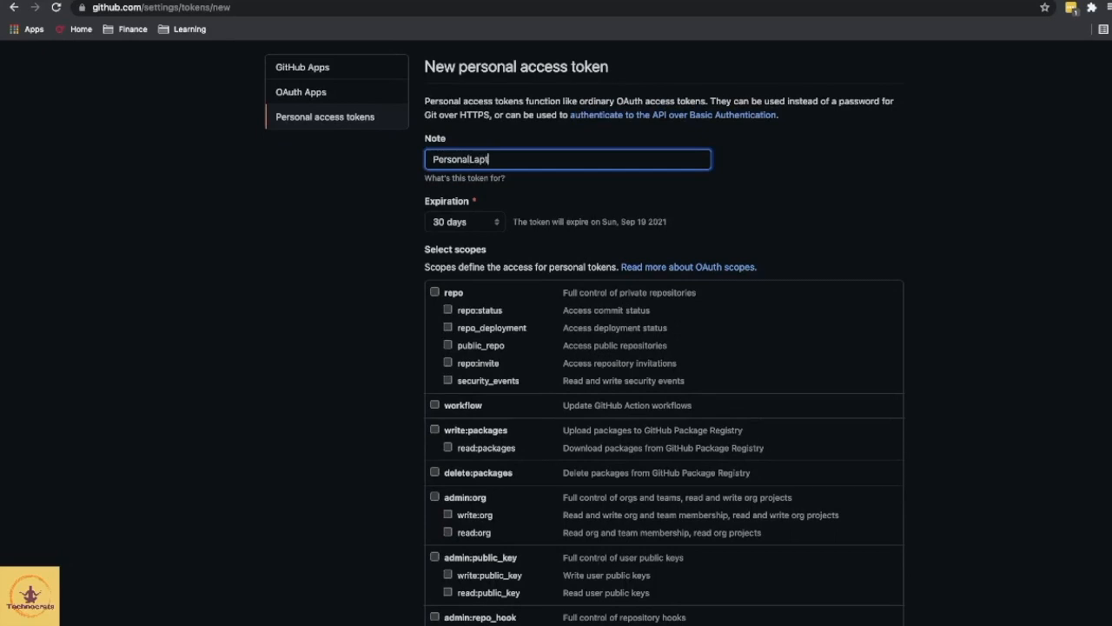
{"action": "scroll", "scroll_direction": "down", "scroll_amount": 3}
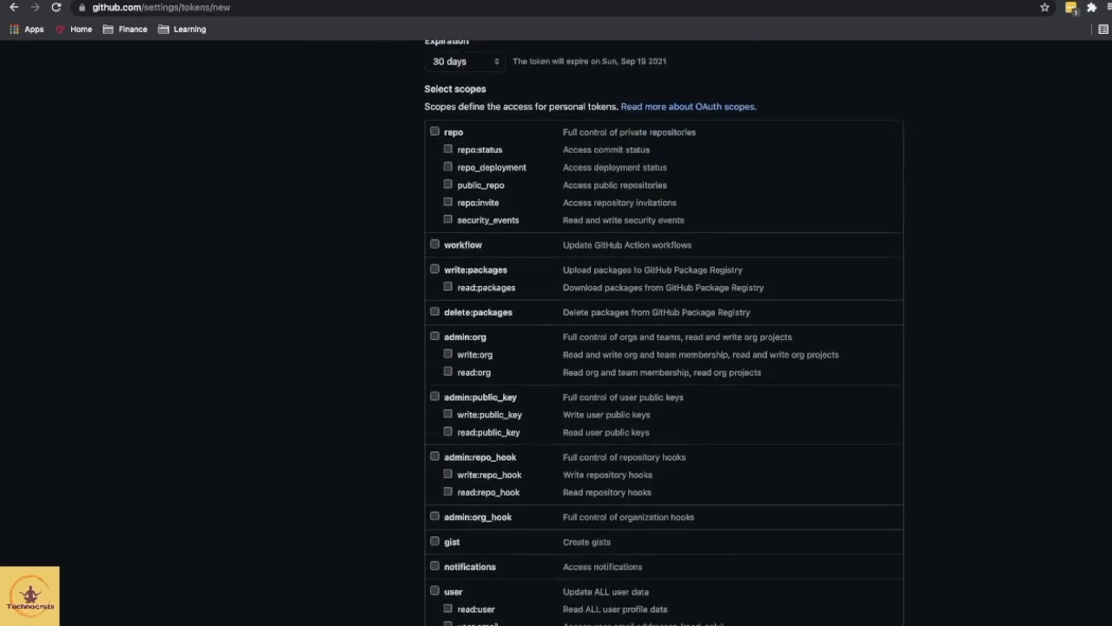
Grant the full repo scope and generate the token
{"action": "left_click", "coordinate": [435, 121]}
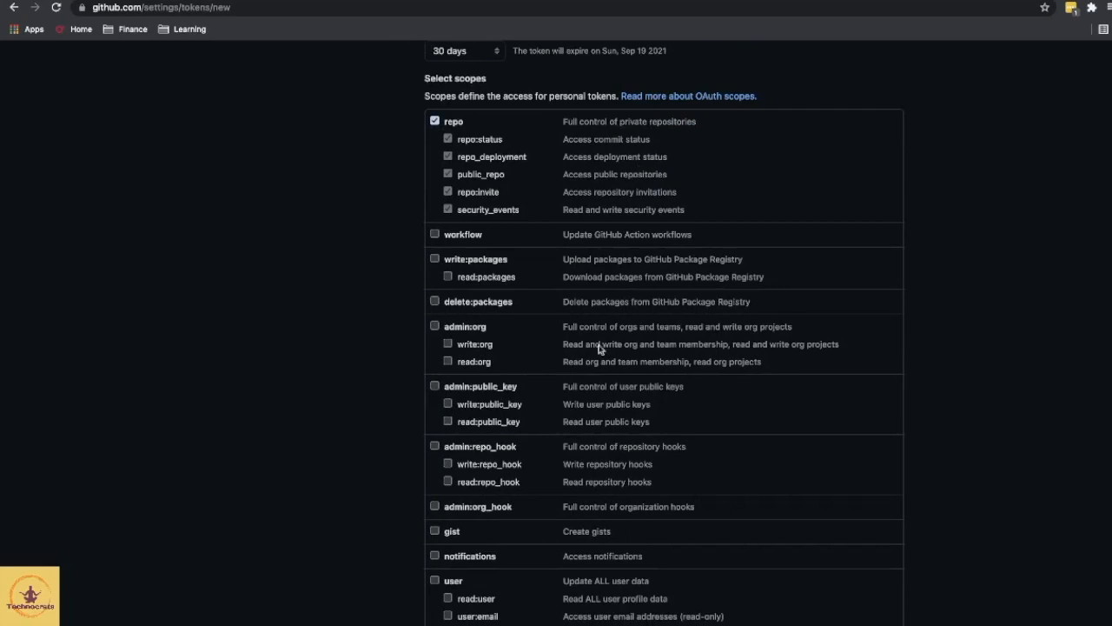
{"action": "mouse_move", "coordinate": [284, 452]}
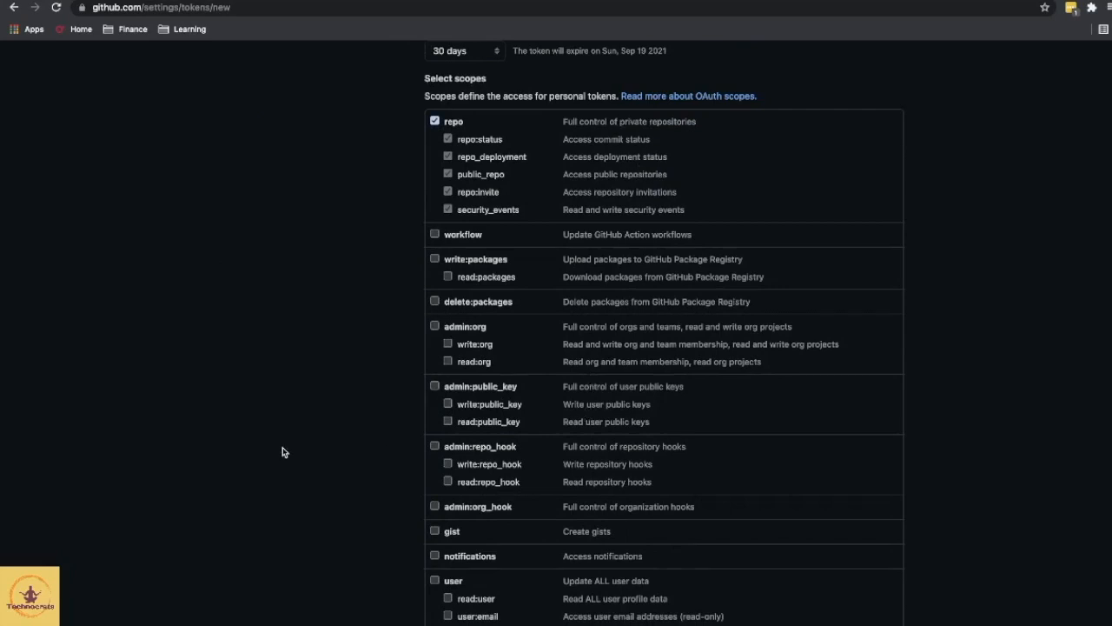
{"action": "mouse_move", "coordinate": [518, 170]}
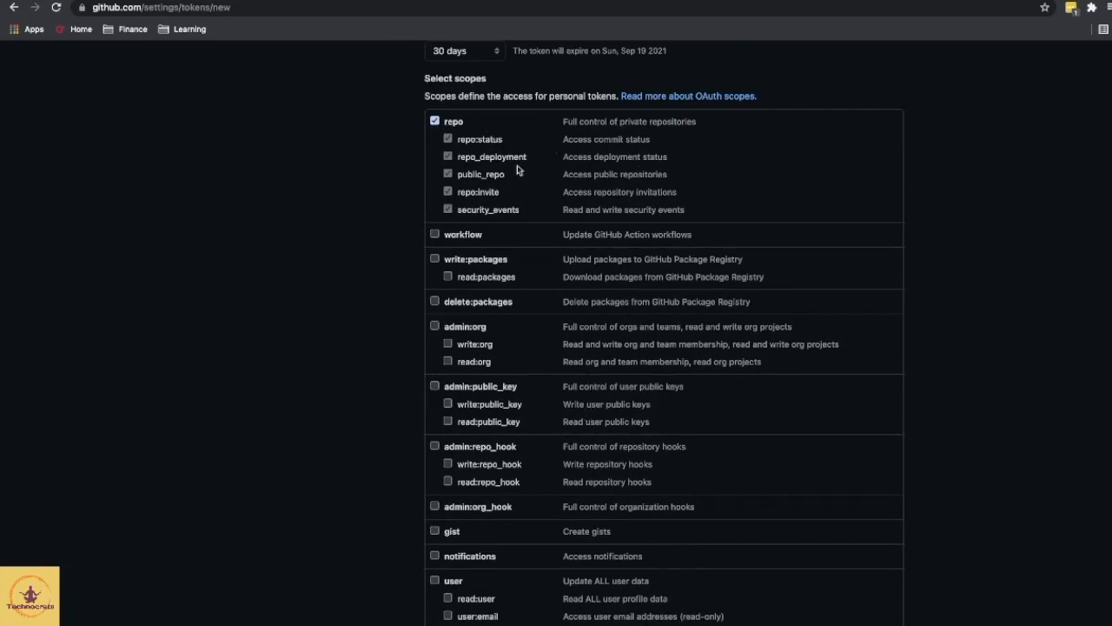
{"action": "scroll", "scroll_direction": "down", "scroll_amount": 3}
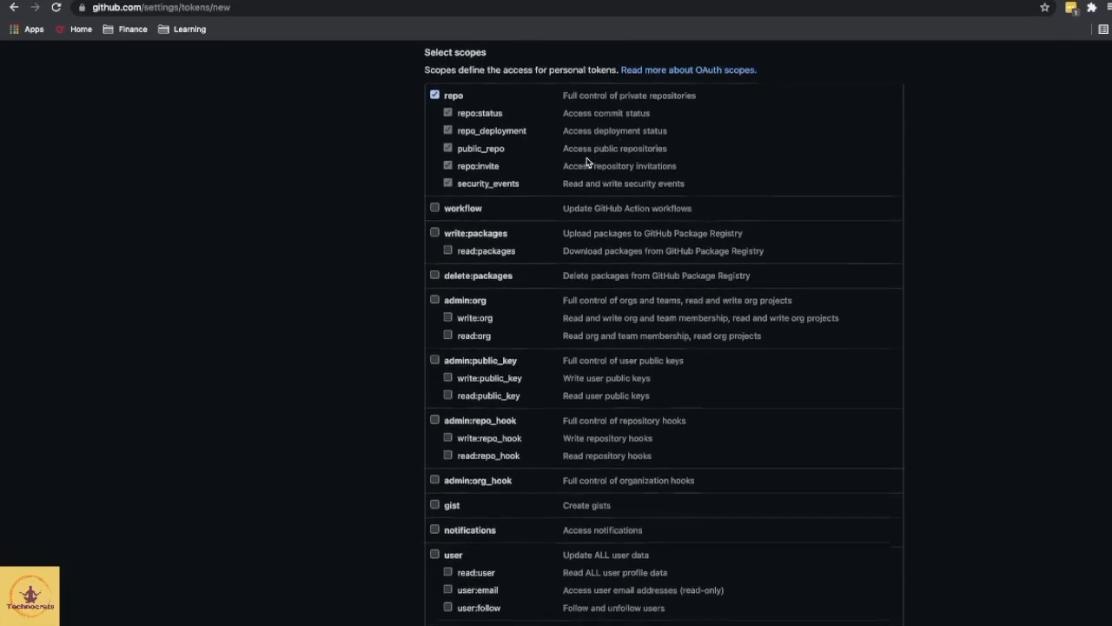
{"action": "scroll", "scroll_direction": "down", "scroll_amount": 3}
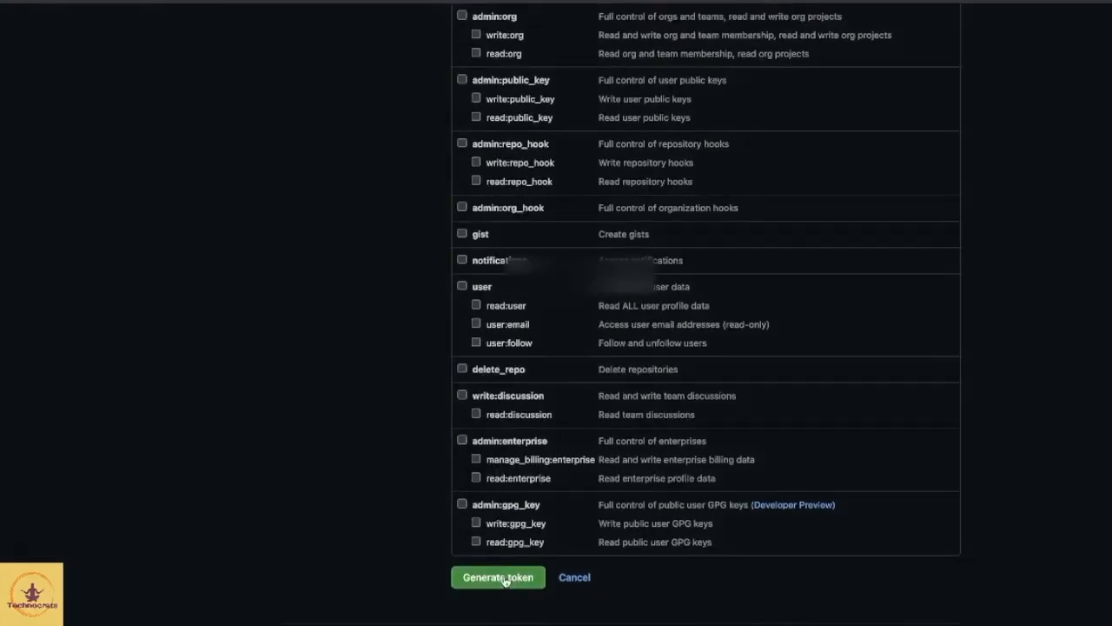
{"action": "left_click", "coordinate": [497, 577]}
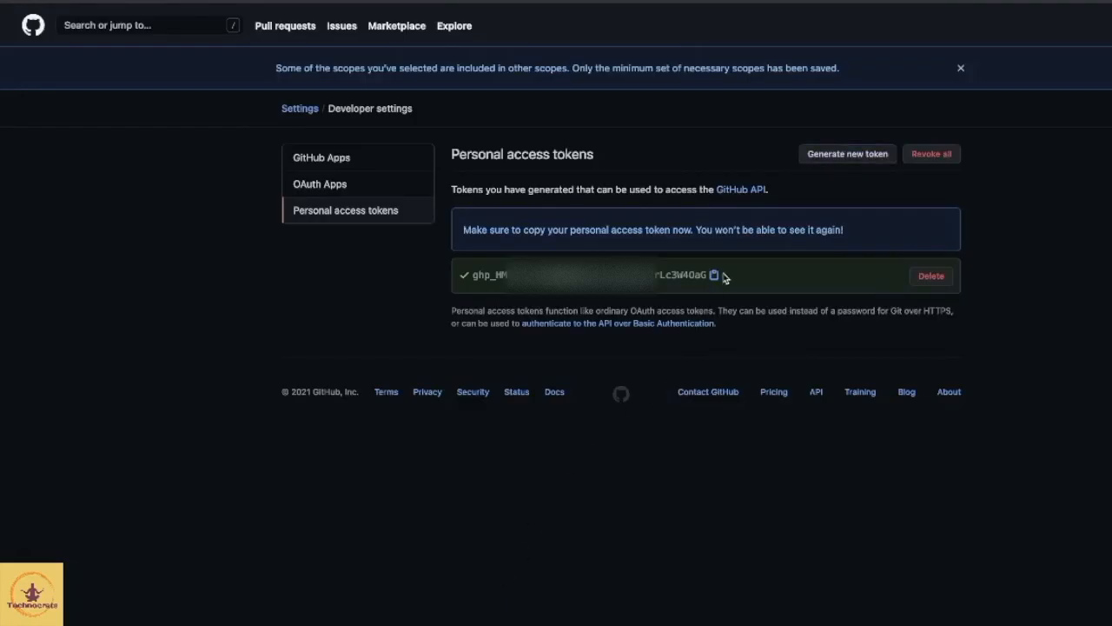
Copy the newly generated token to the clipboard
{"action": "left_click", "coordinate": [712, 274]}
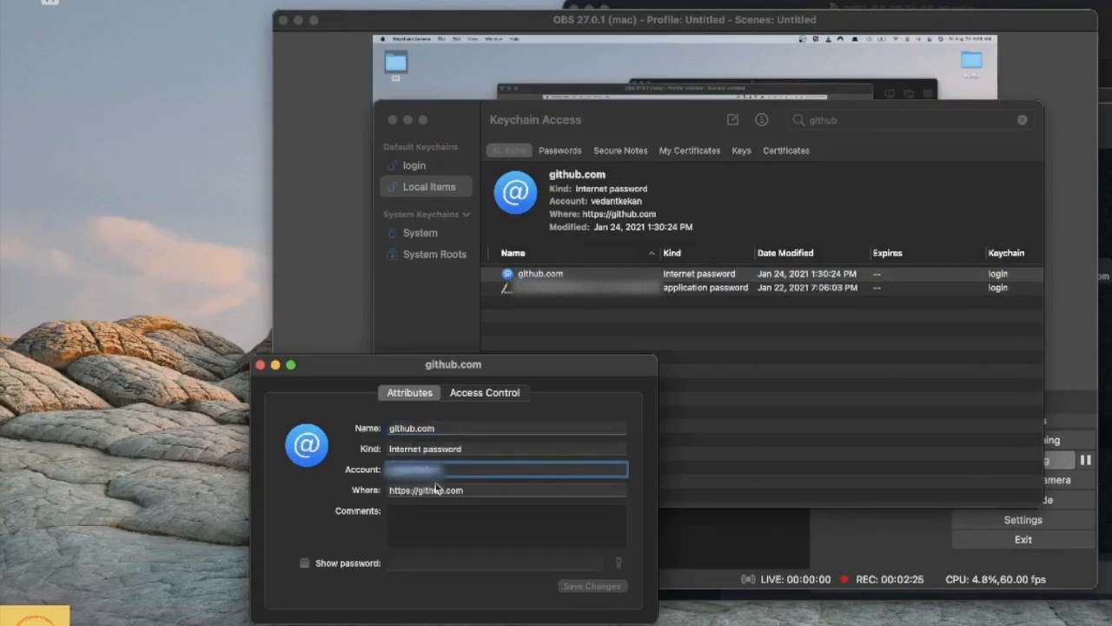
Reveal the stored password of the github.com entry in Keychain Access
{"action": "left_click", "coordinate": [304, 563]}
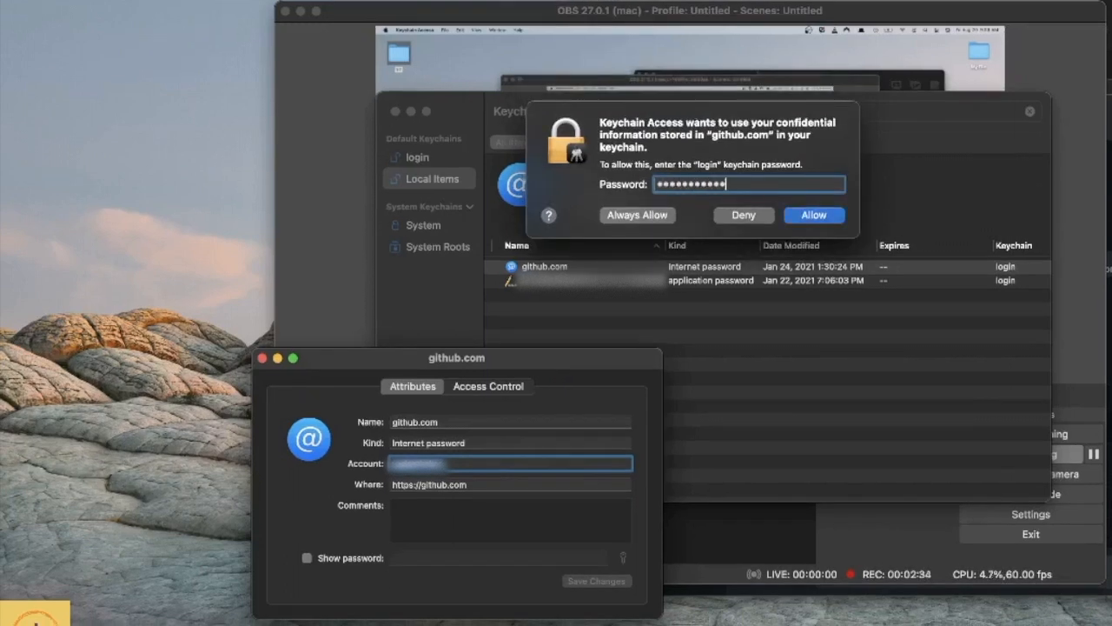
Allow access with the login keychain password so the github.com secret is shown
{"action": "left_click", "coordinate": [813, 215]}
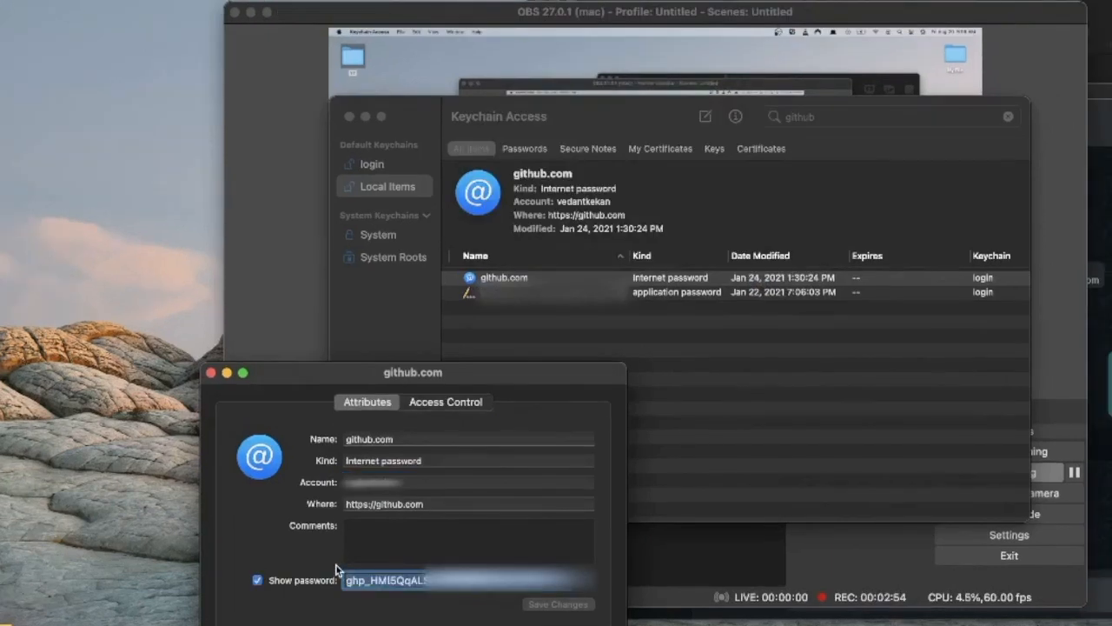
{"action": "mouse_move", "coordinate": [554, 612]}
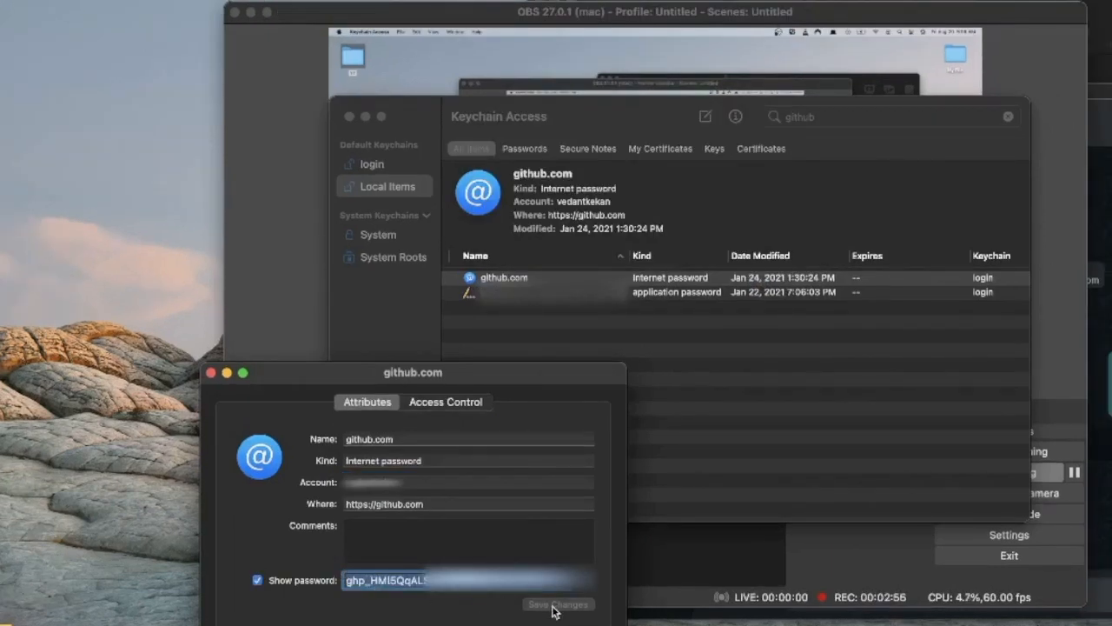